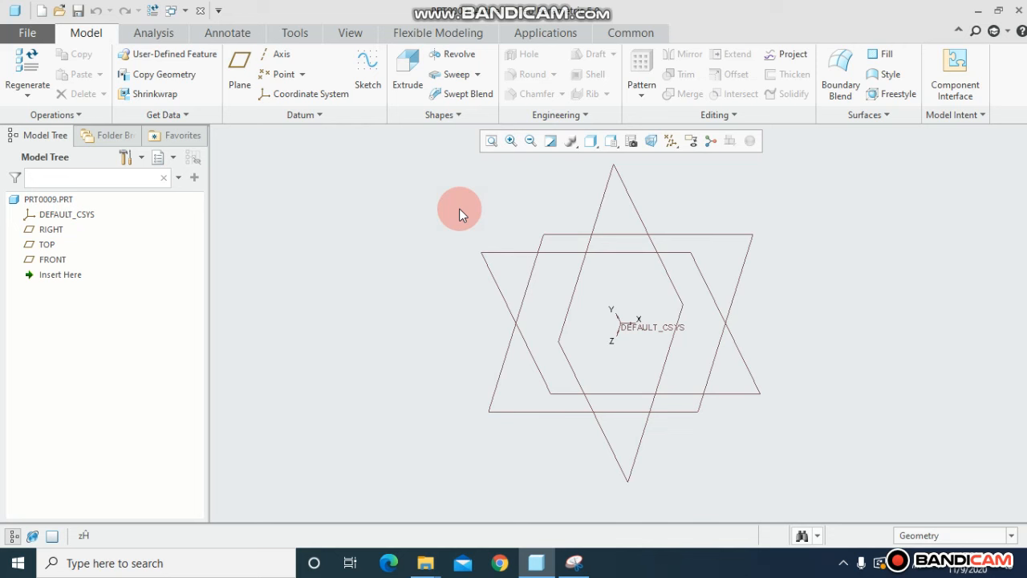
pyautogui.moveTo(469, 94)
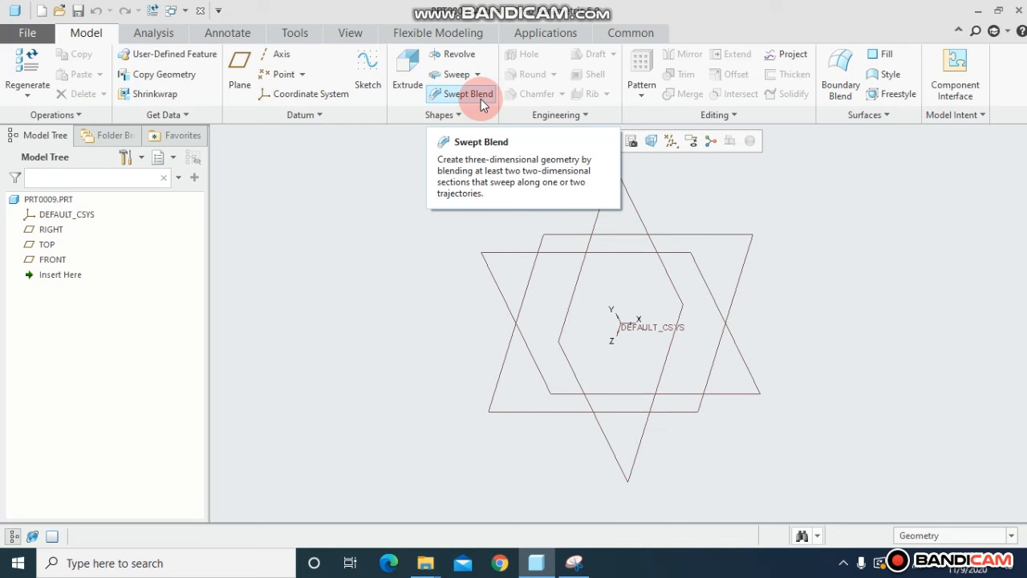
# Step: Start a swept blend and sketch a spline path from the origin on the TOP plane
pyautogui.click(464, 94)
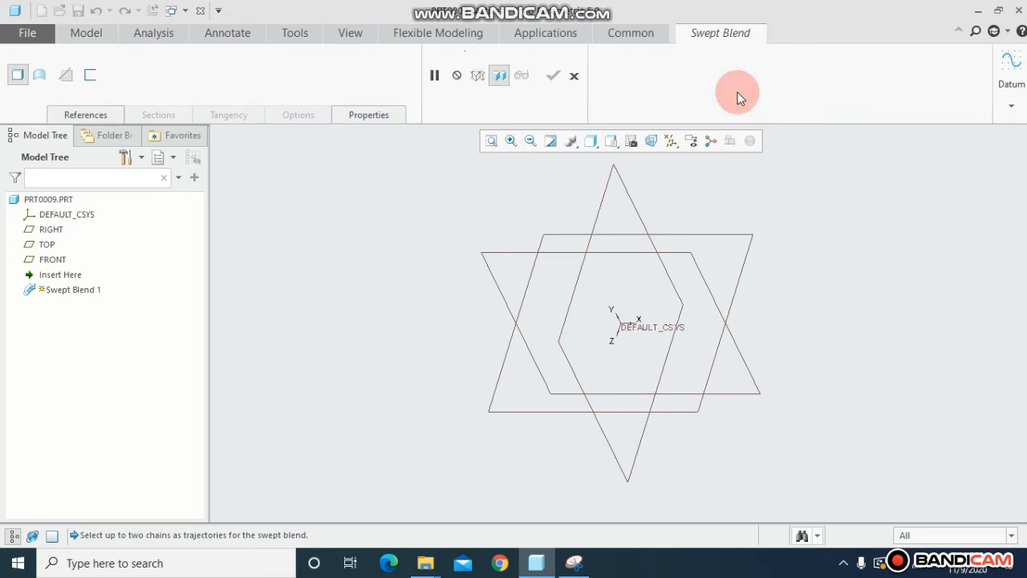
pyautogui.click(972, 135)
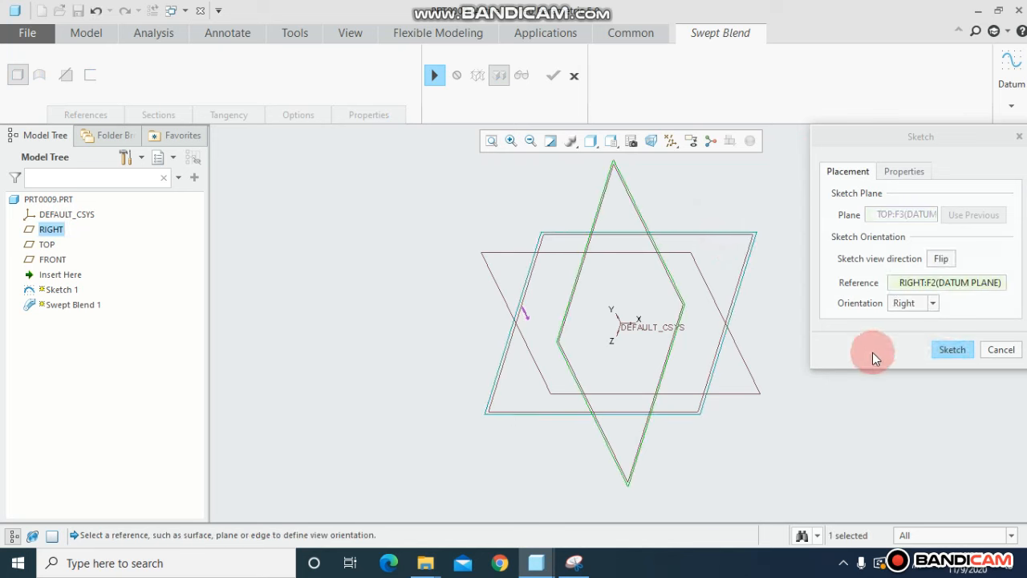
pyautogui.click(951, 349)
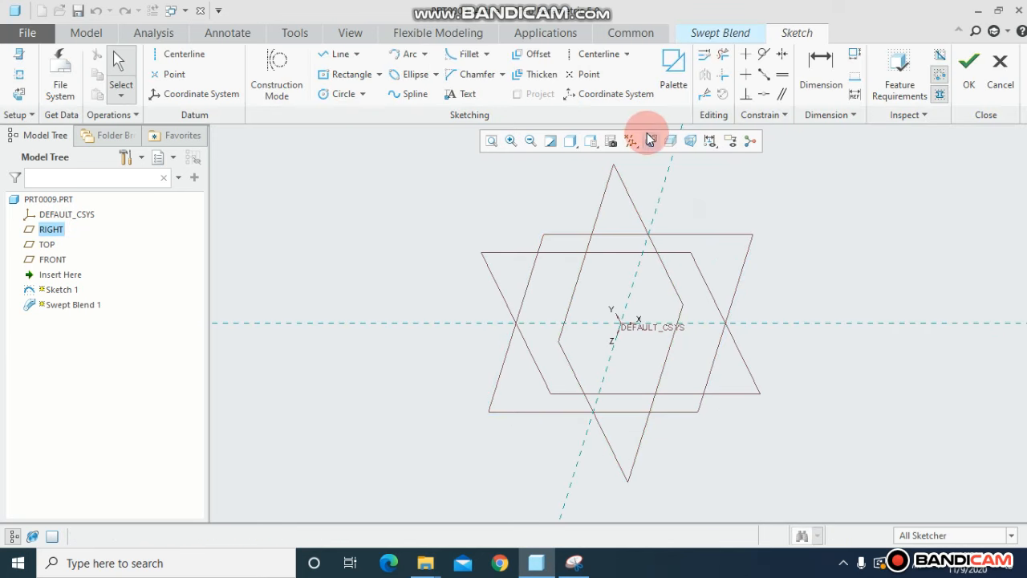
pyautogui.click(549, 140)
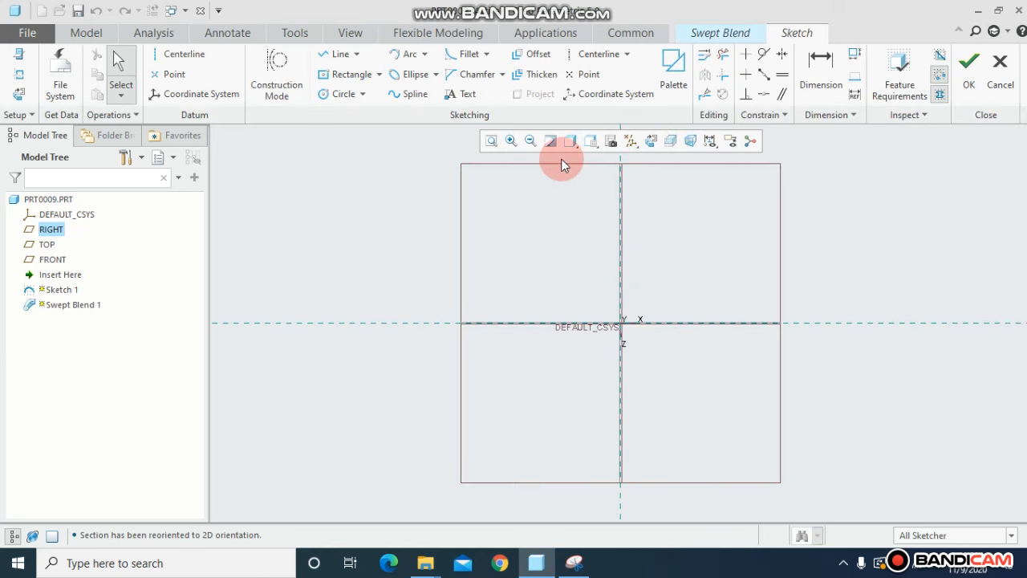
pyautogui.moveTo(399, 127)
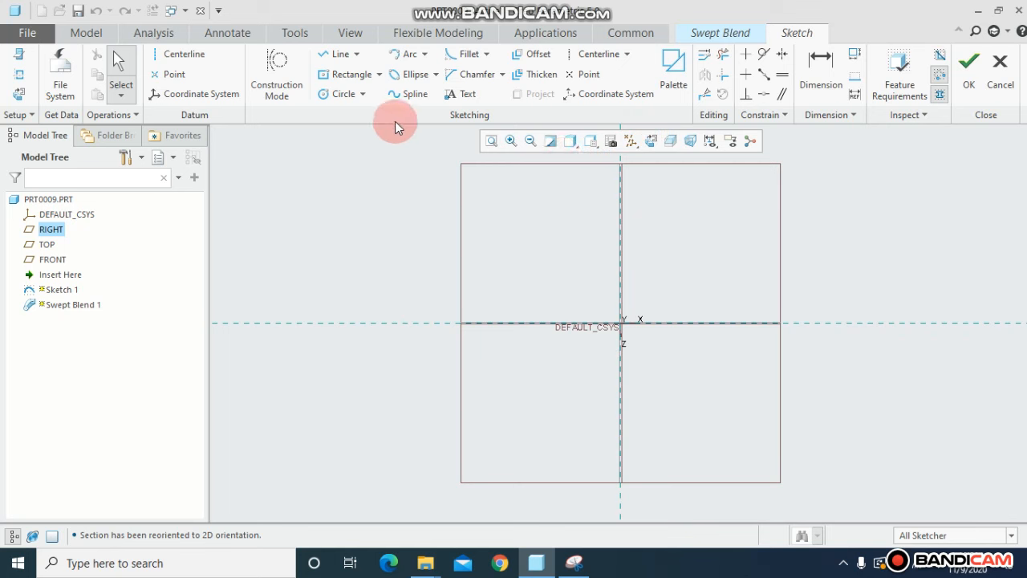
pyautogui.click(408, 94)
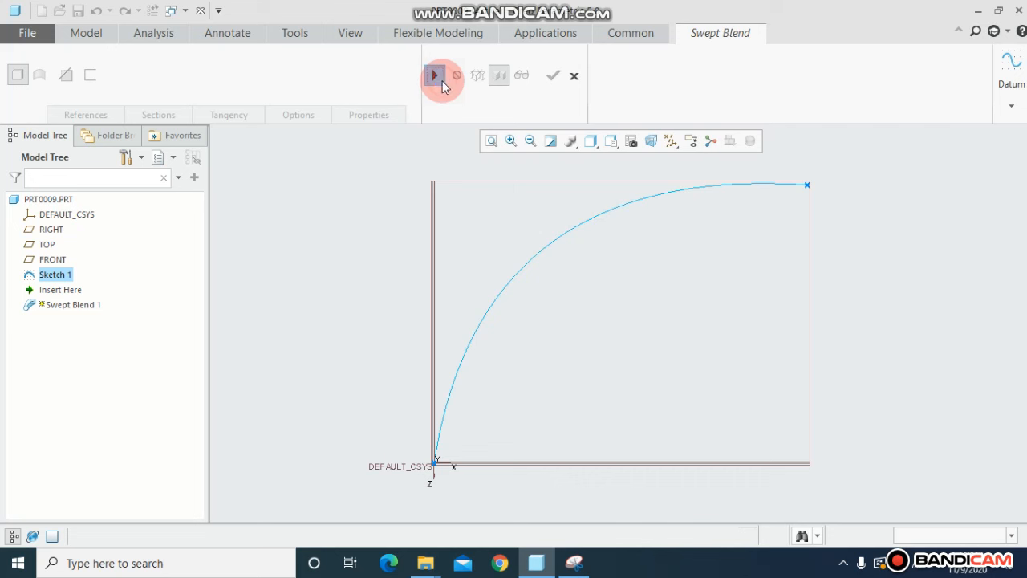
# Step: Resume the swept blend using Sketch 1 as trajectory and open the Sections settings
pyautogui.click(434, 74)
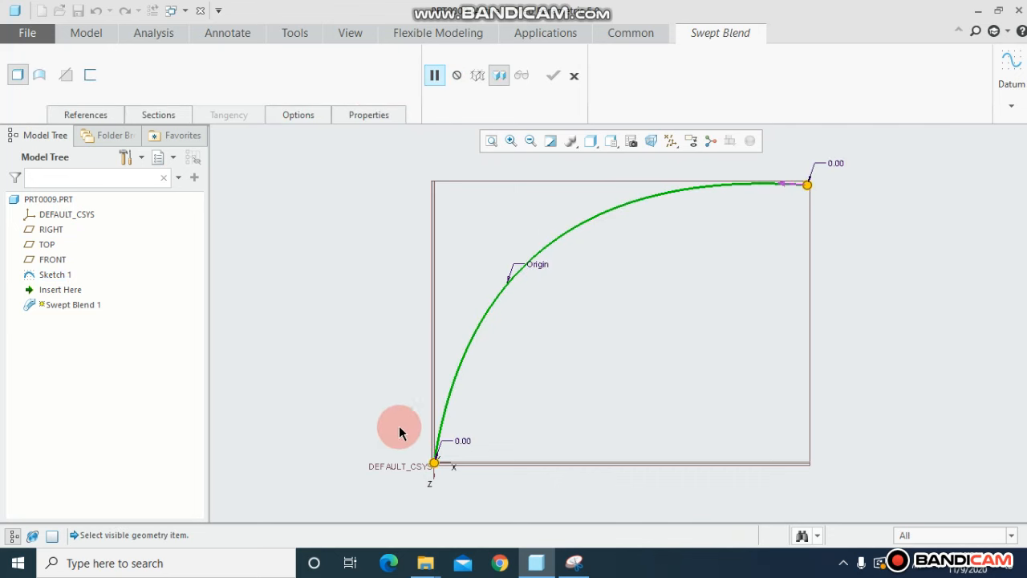
pyautogui.moveTo(801, 187)
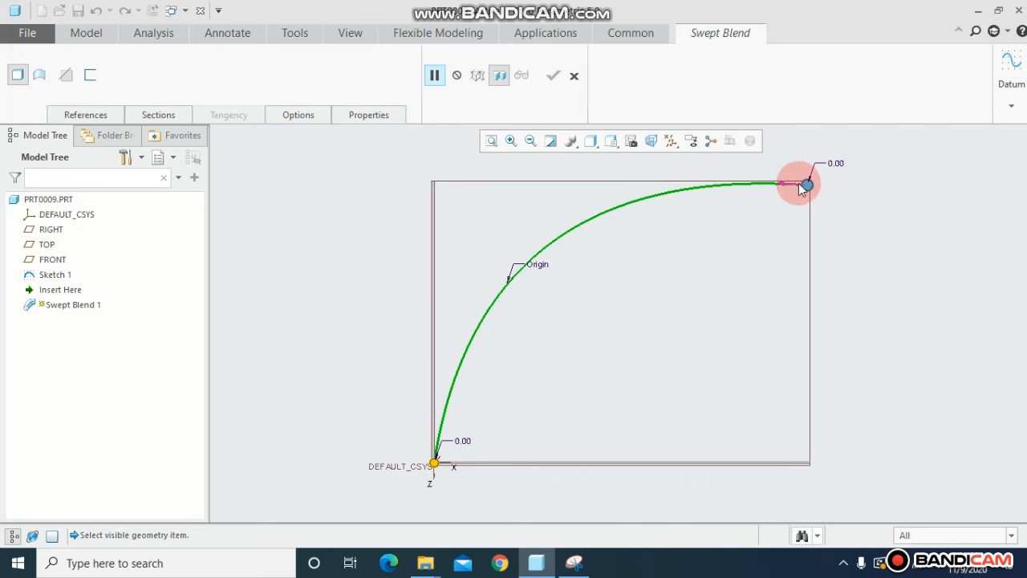
pyautogui.moveTo(535, 201)
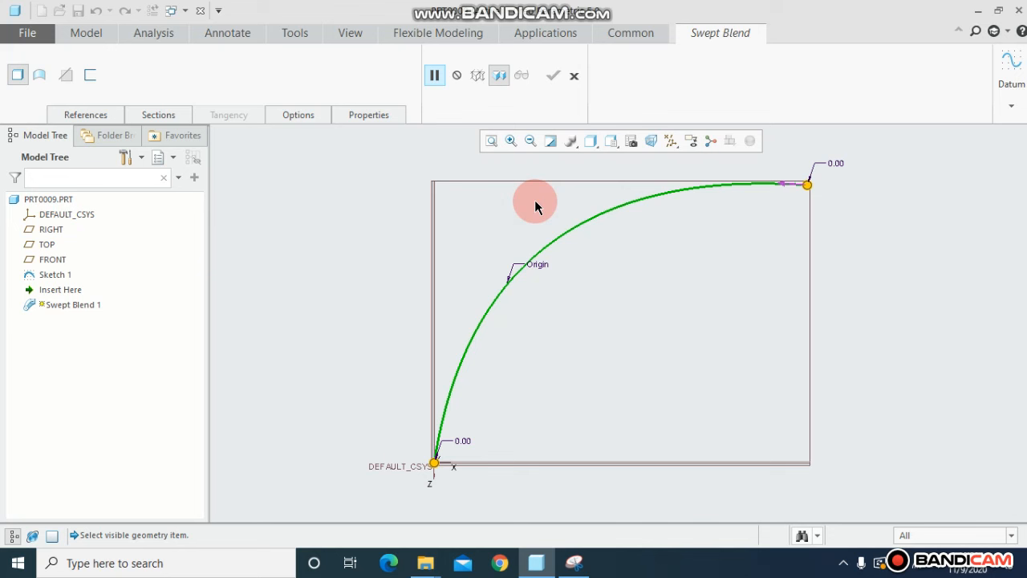
pyautogui.moveTo(807, 184)
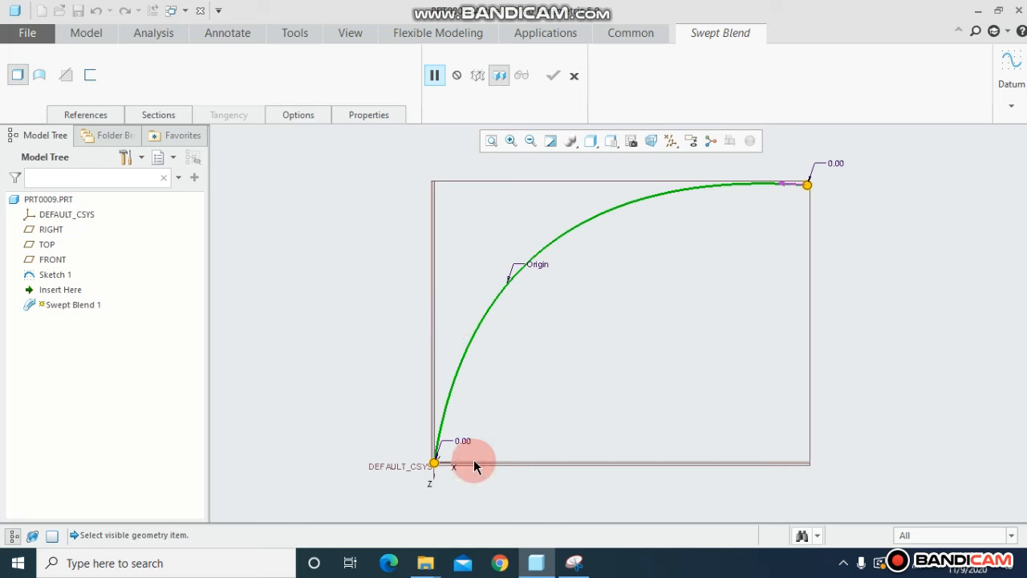
pyautogui.click(158, 109)
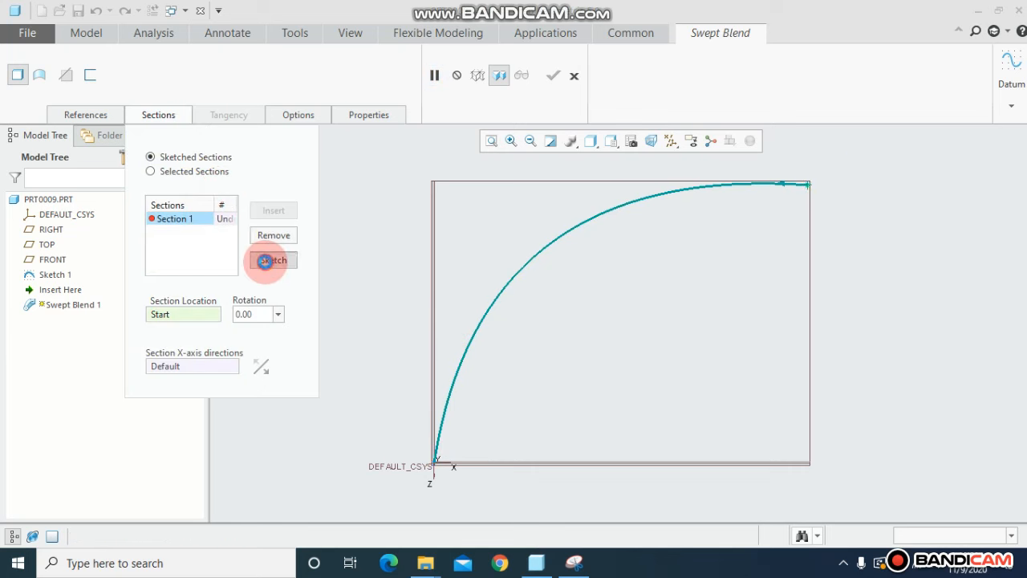
# Step: Sketch Section 1 as a radius 40.81 circle at the start of the path
pyautogui.click(272, 260)
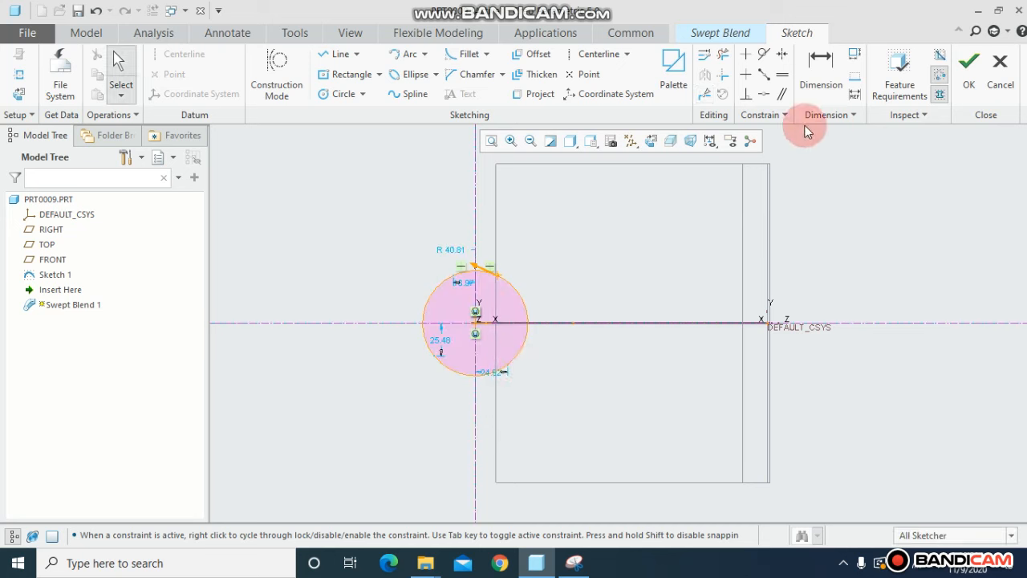
pyautogui.click(954, 64)
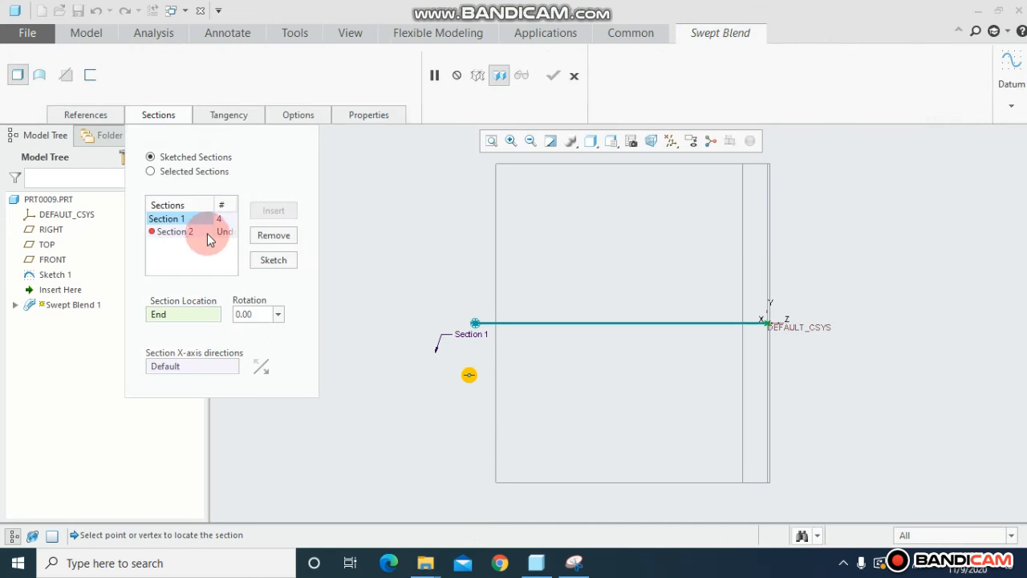
# Step: Sketch a centered rectangle as Section 2 at the path end and finish Swept Blend 1
pyautogui.click(272, 259)
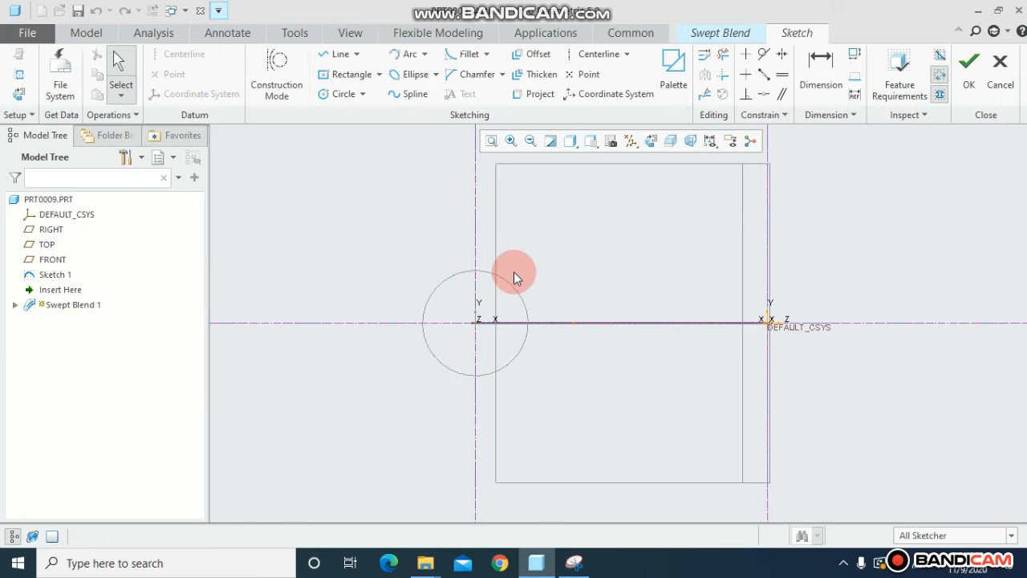
pyautogui.click(650, 140)
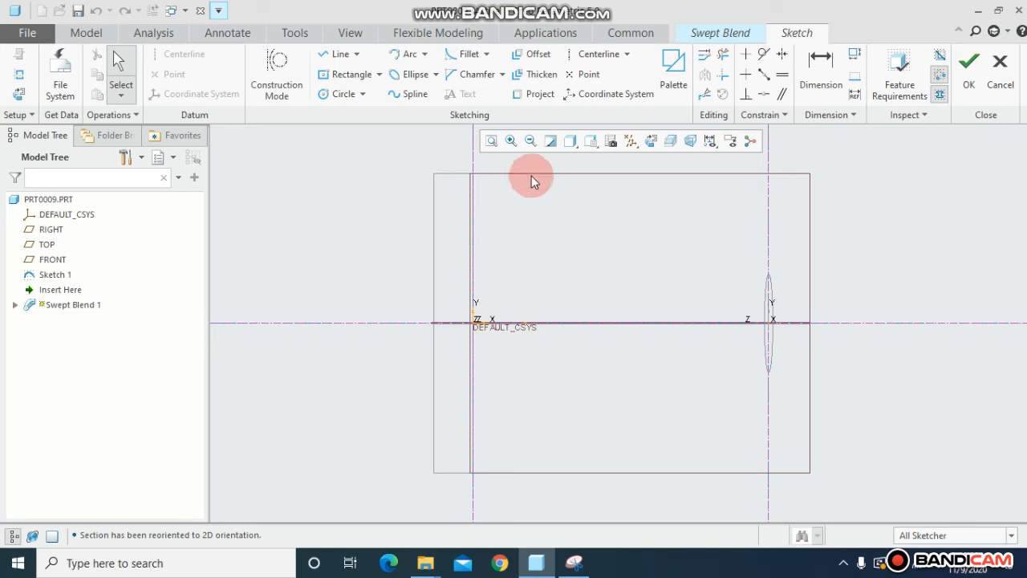
pyautogui.moveTo(820, 316)
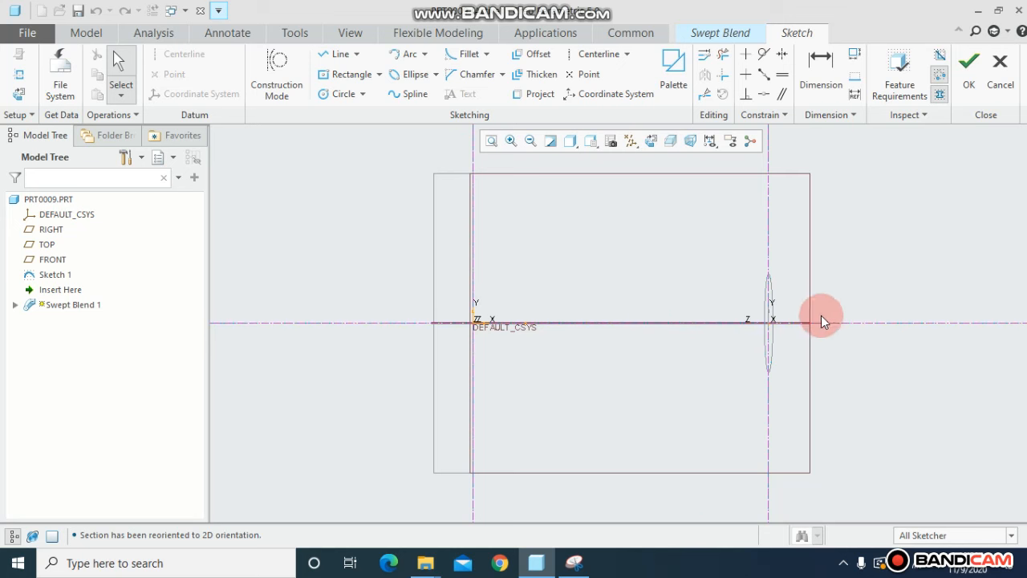
pyautogui.moveTo(362, 143)
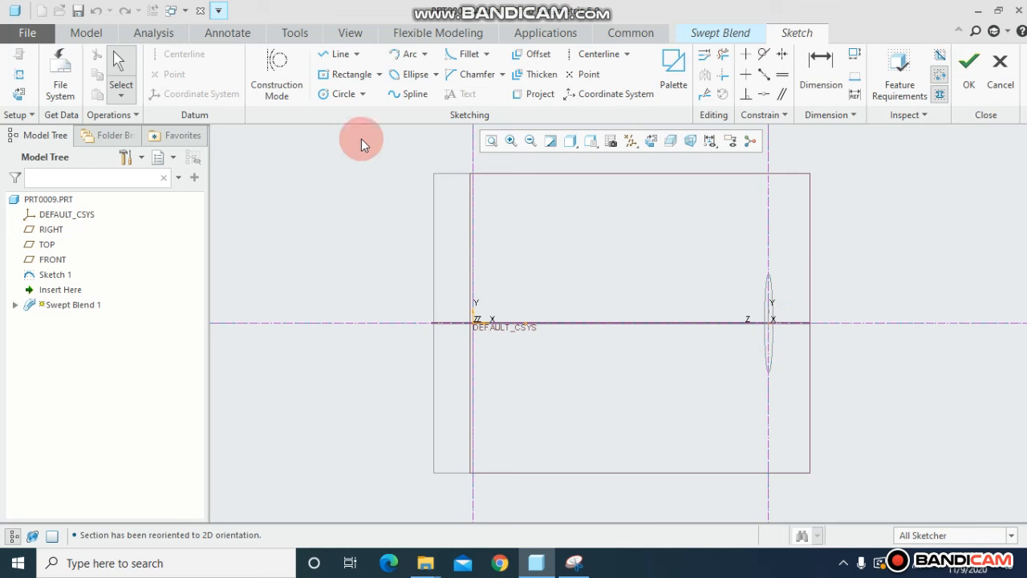
pyautogui.click(343, 74)
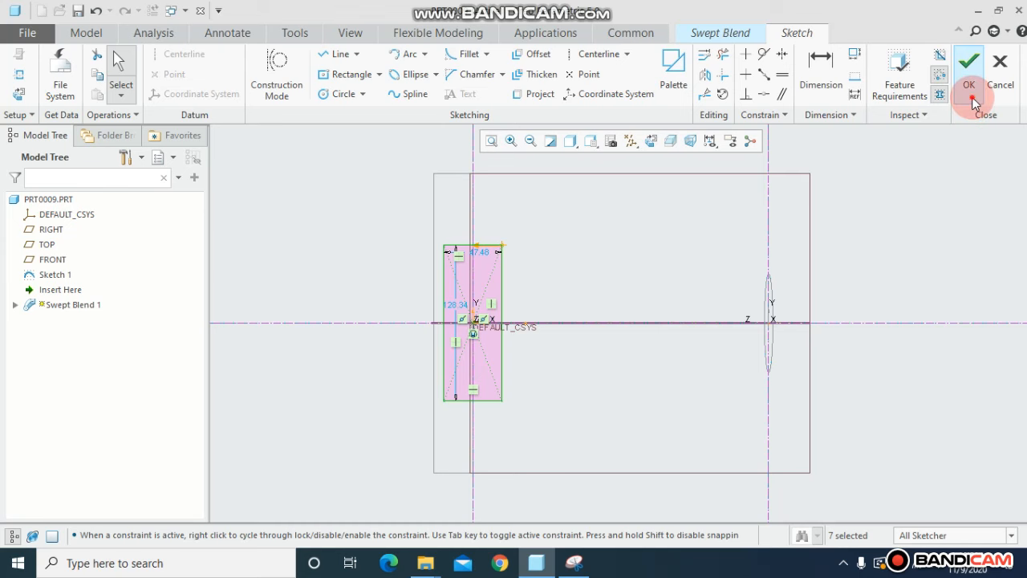
pyautogui.click(973, 60)
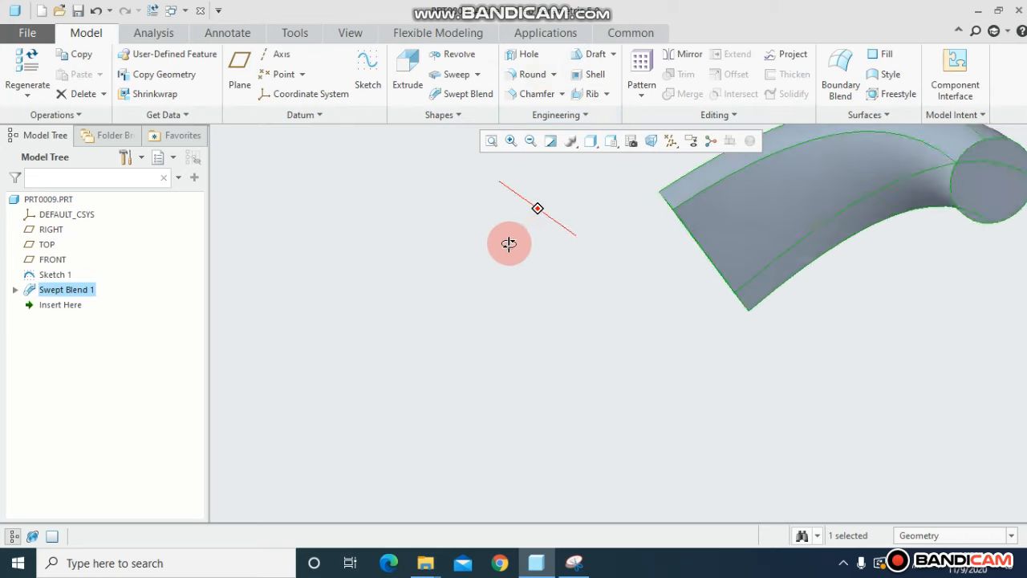
pyautogui.moveTo(508, 244); pyautogui.dragTo(550, 218)
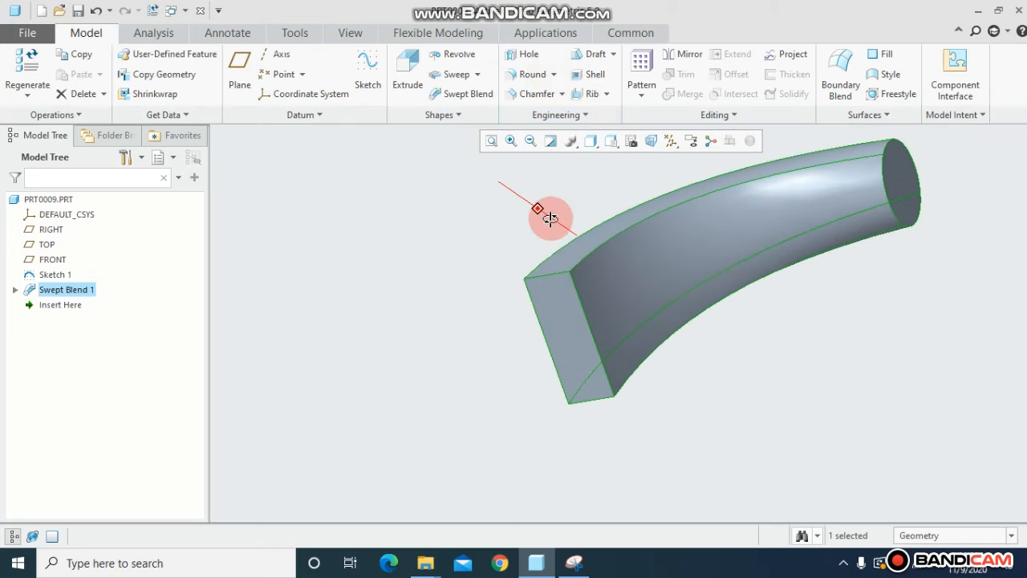
# Step: Shell the duct with 3.00 thickness, removing both end faces
pyautogui.click(594, 74)
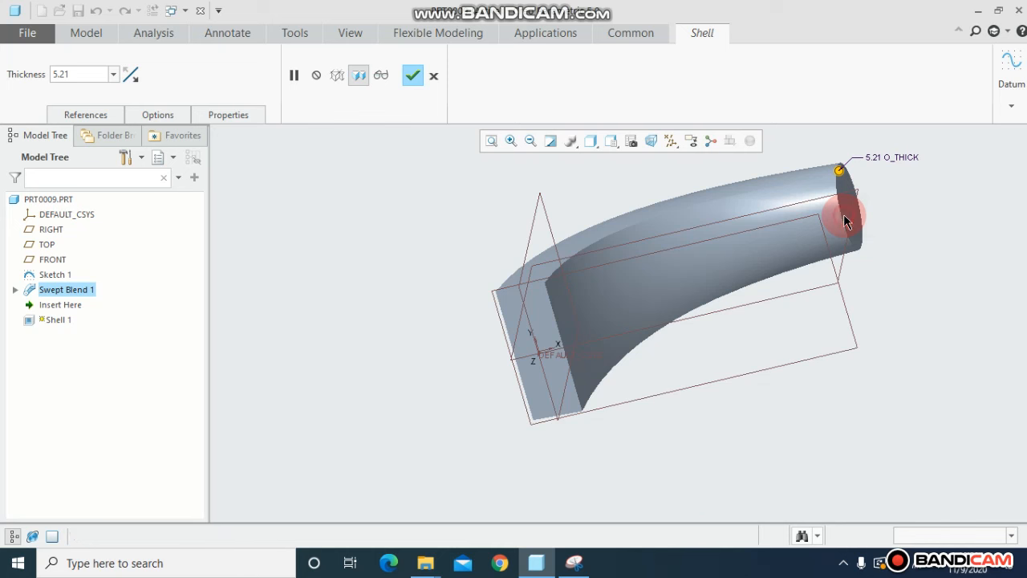
pyautogui.click(556, 341)
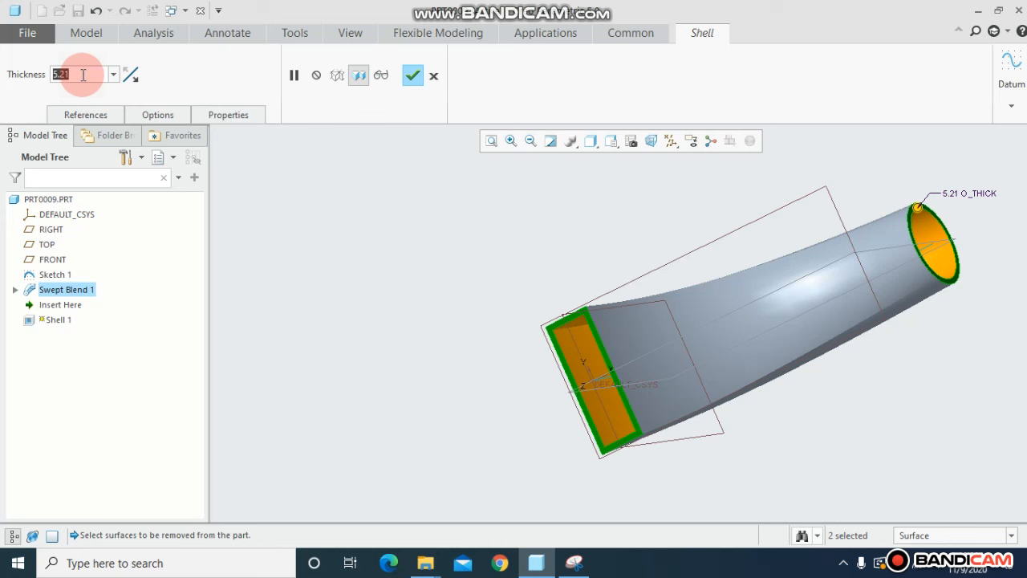
pyautogui.write('3.00')
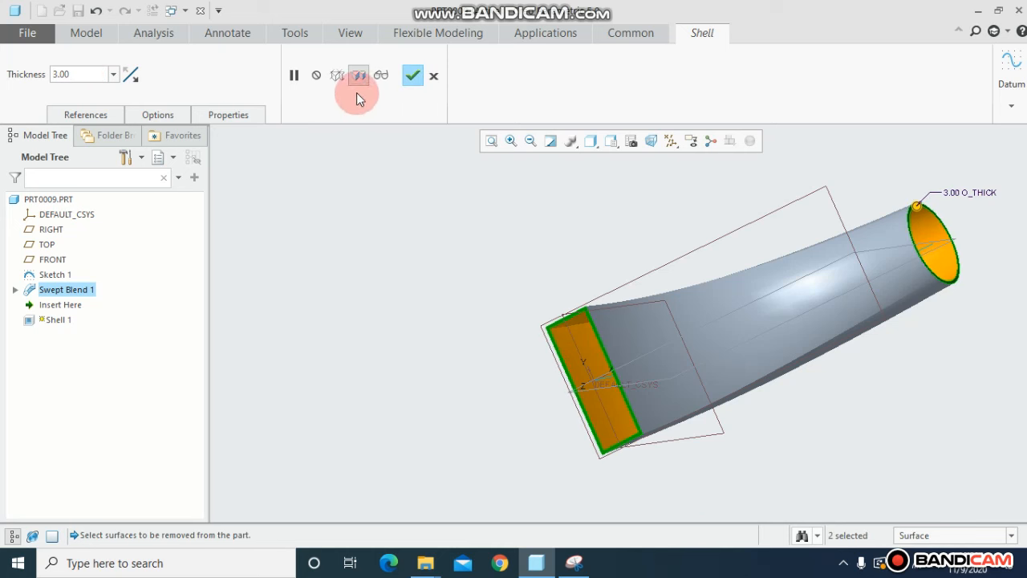
pyautogui.click(411, 75)
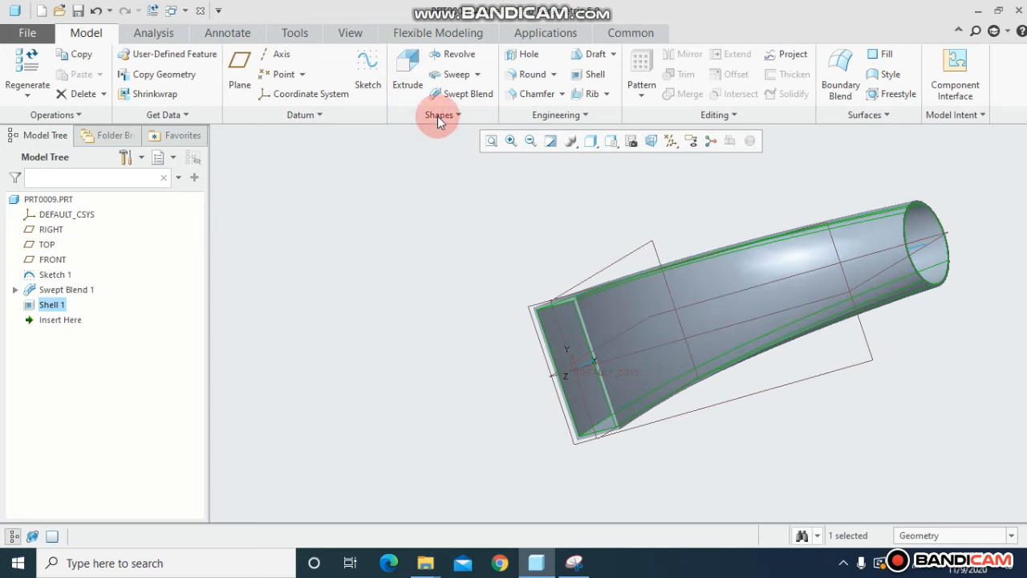
pyautogui.moveTo(476, 158)
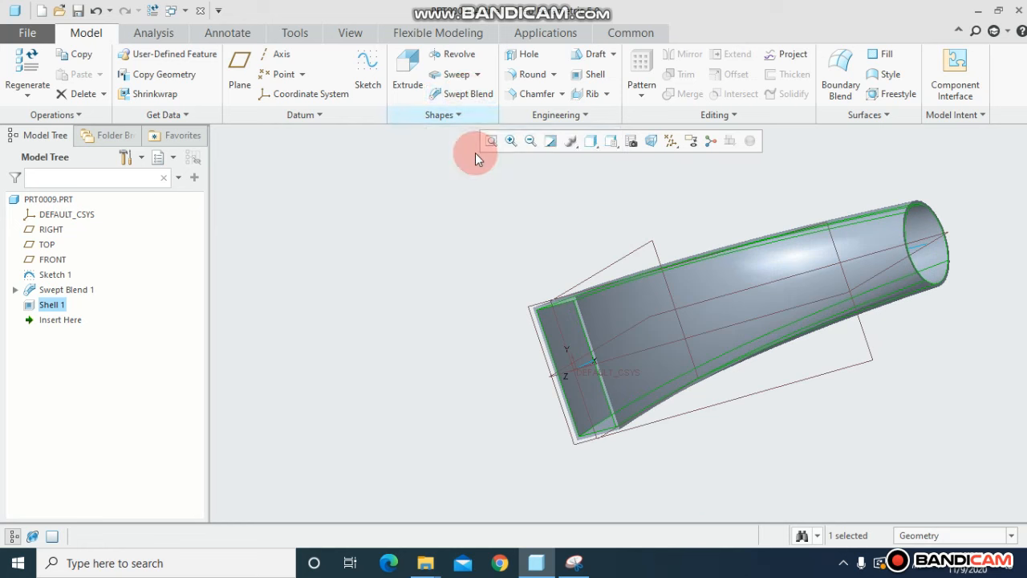
pyautogui.moveTo(562, 265)
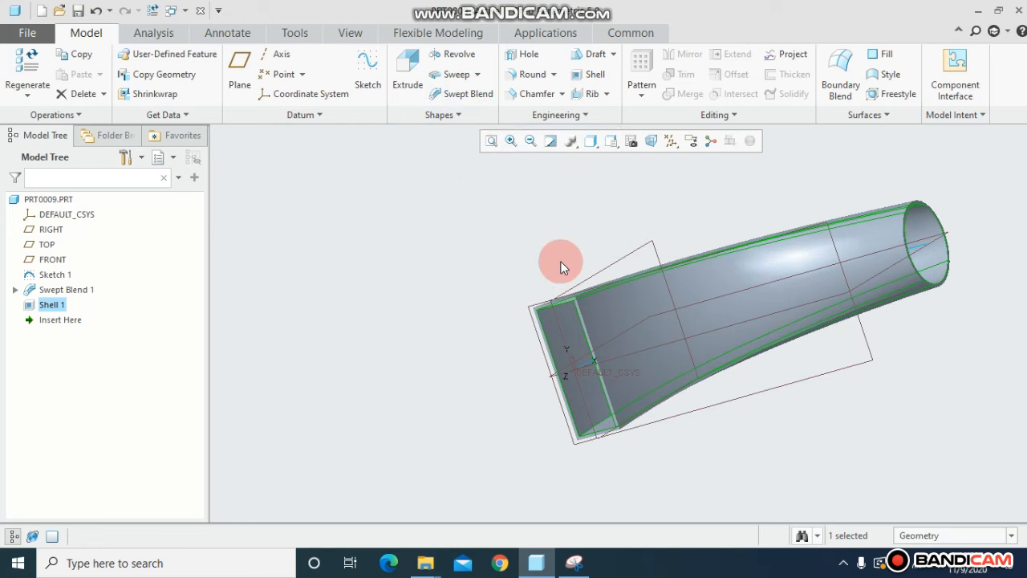
pyautogui.moveTo(559, 335)
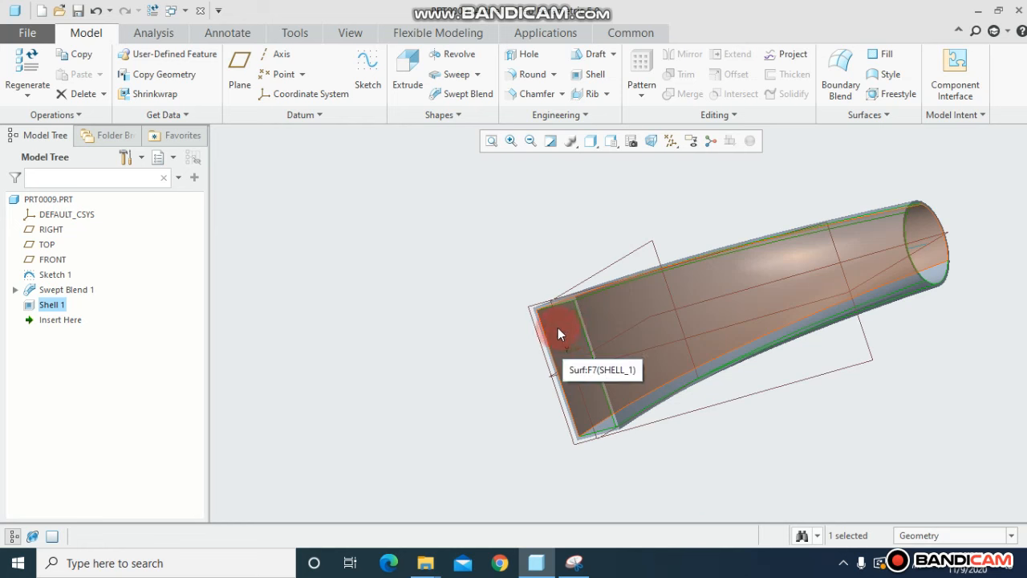
pyautogui.moveTo(572, 365)
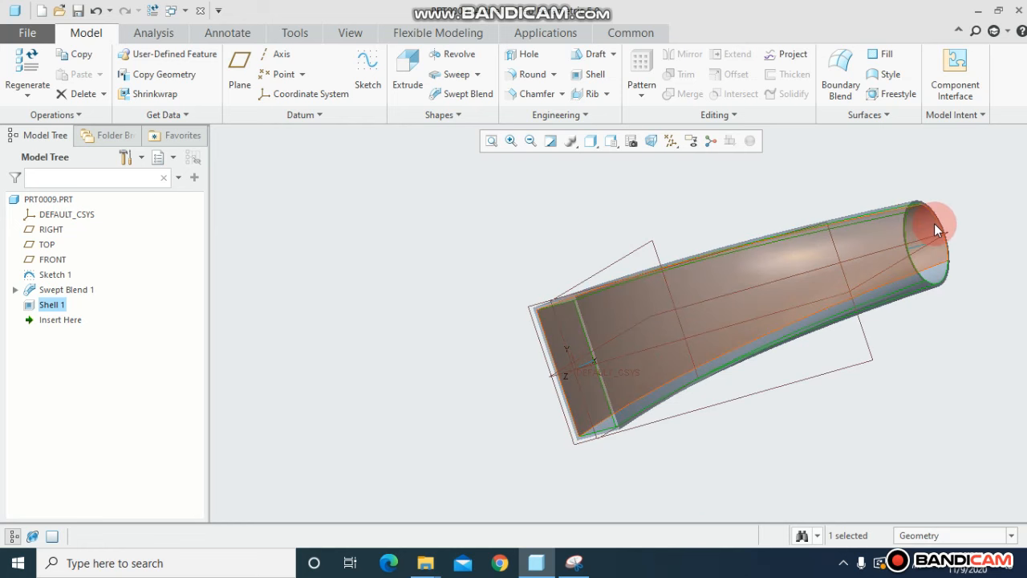
pyautogui.moveTo(922, 257)
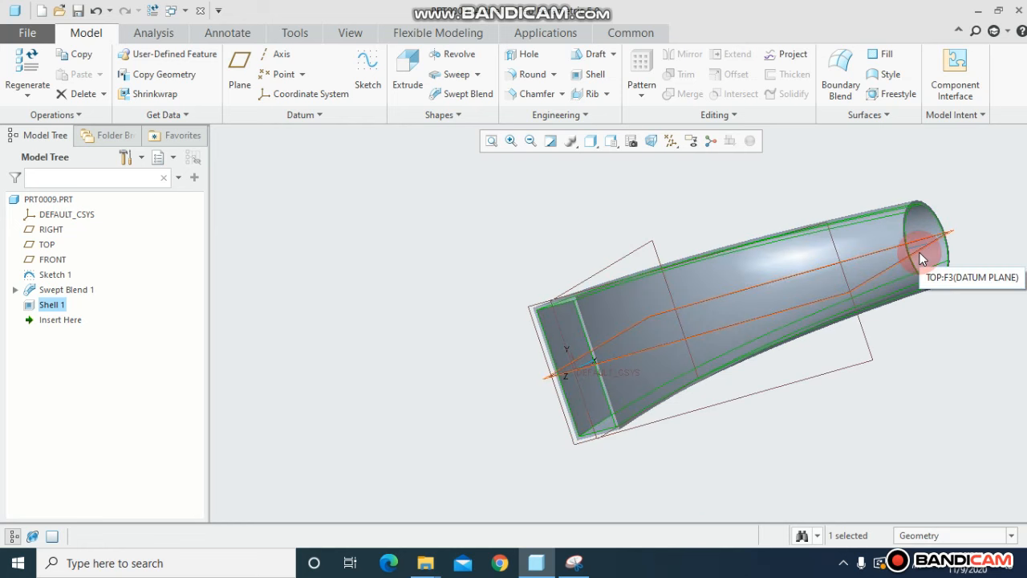